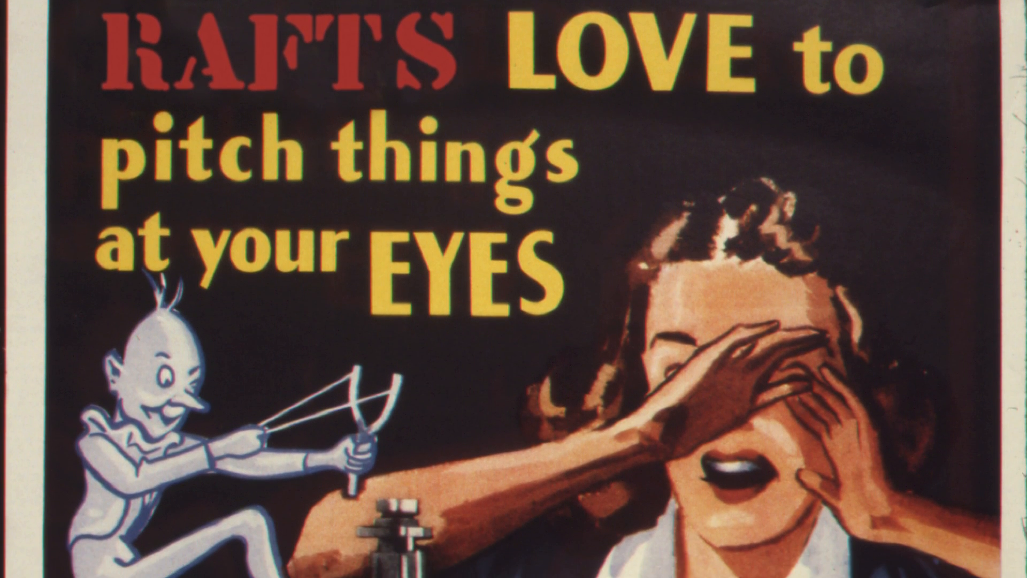
{"action": "scroll", "scroll_direction": "down", "scroll_amount": 3}
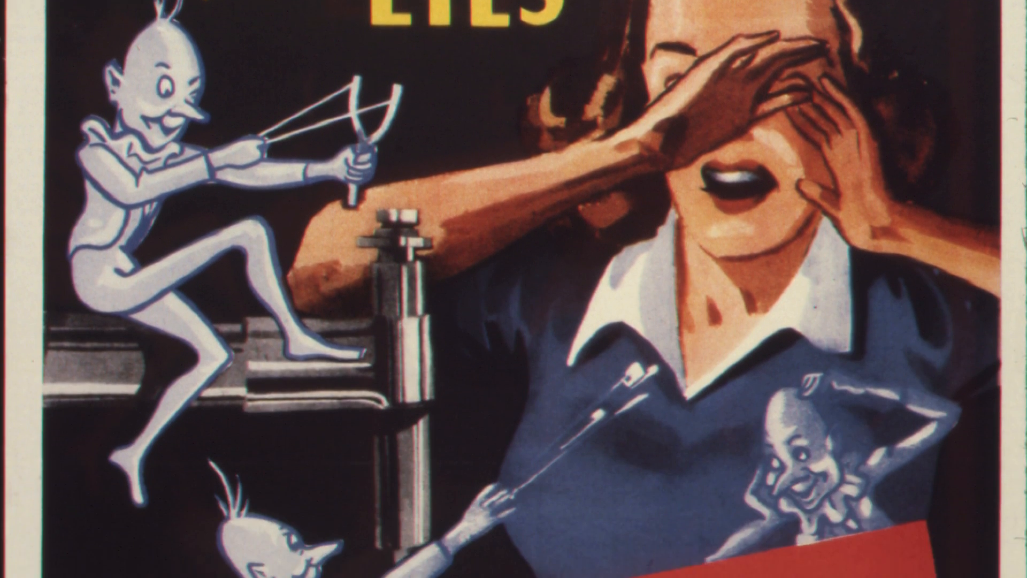
{"action": "scroll", "scroll_direction": "down", "scroll_amount": 3}
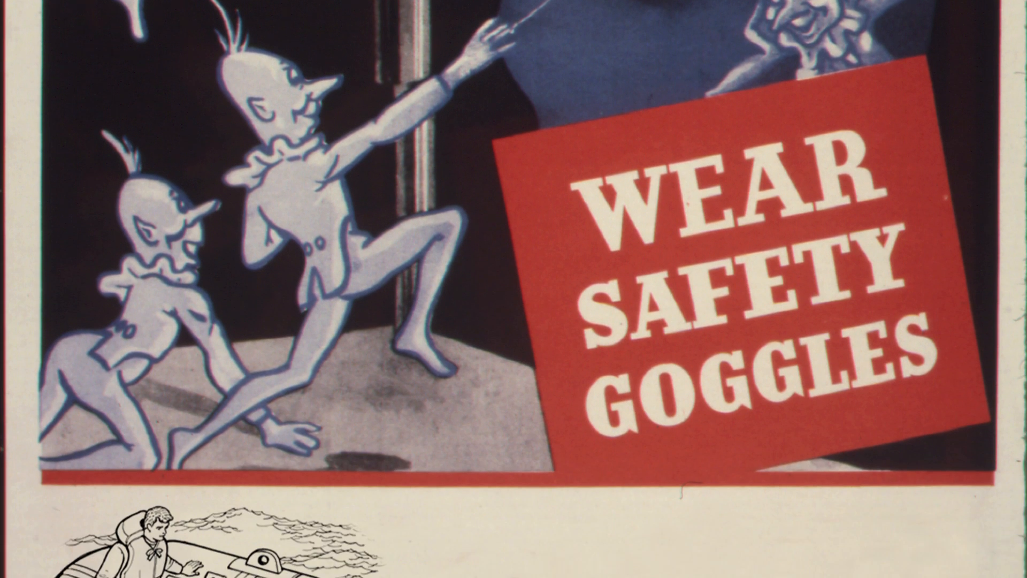
{"action": "scroll", "scroll_direction": "down", "scroll_amount": 3}
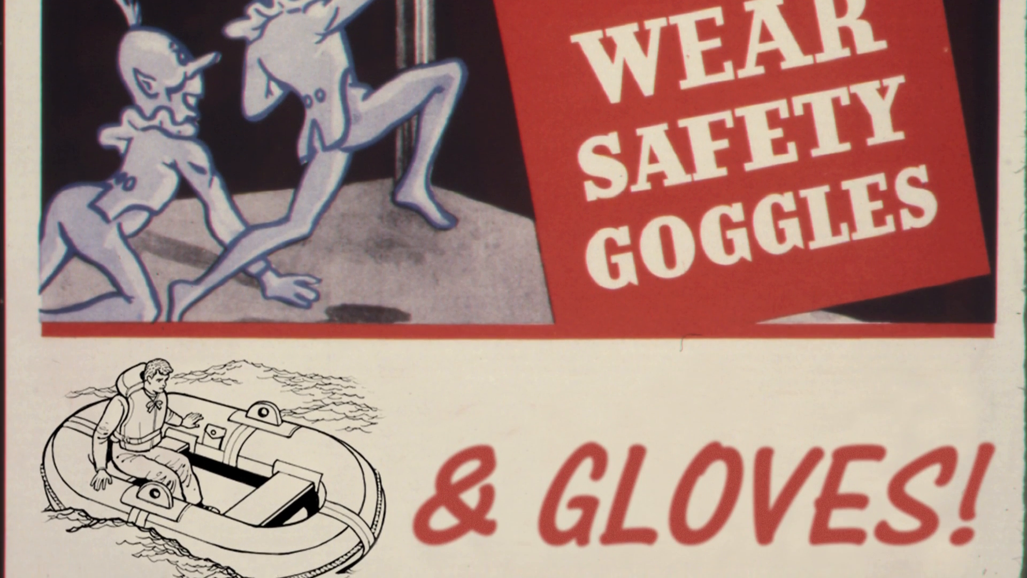